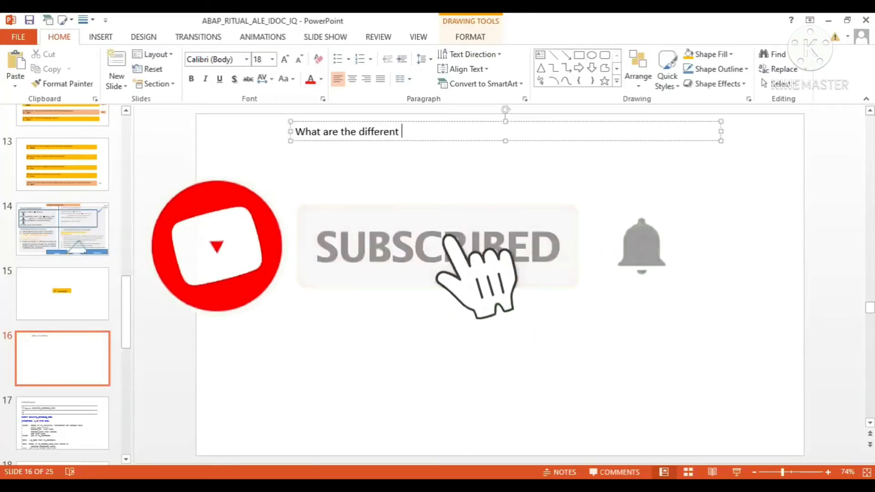
Step: Type the question 'What are the different techniques through which IDOC can be triggered from sender system?'
{"action": "type", "text": "technieque"}
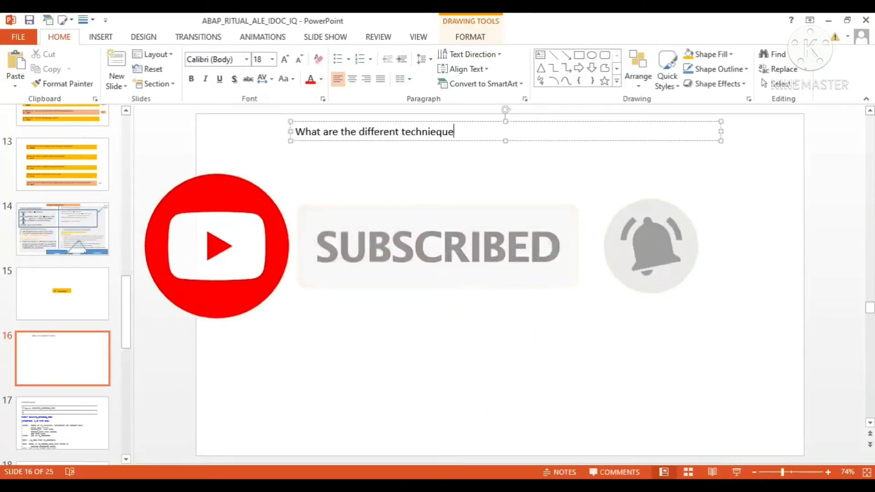
{"action": "type", "text": "s through which IDOC can"}
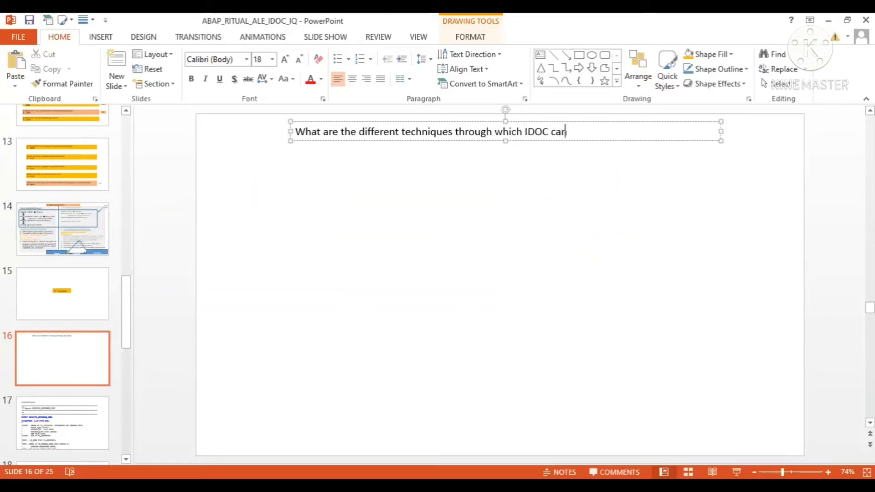
{"action": "type", "text": "be triggered from s"}
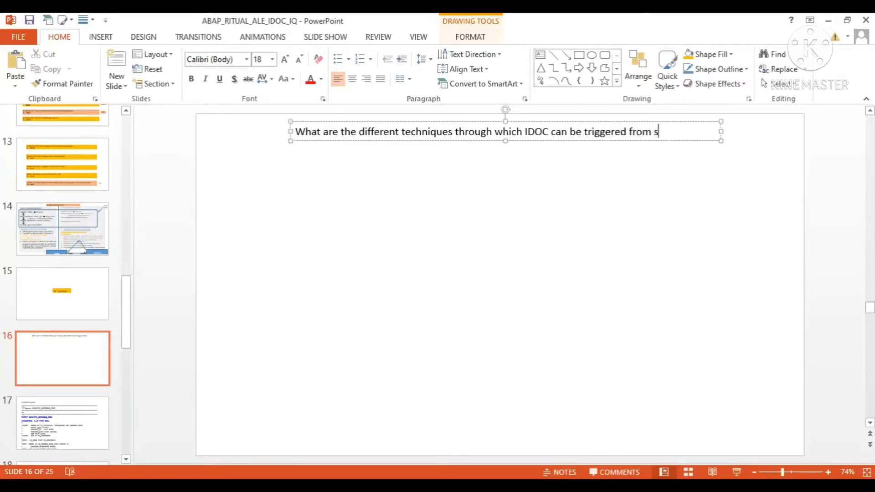
{"action": "type", "text": "ender"}
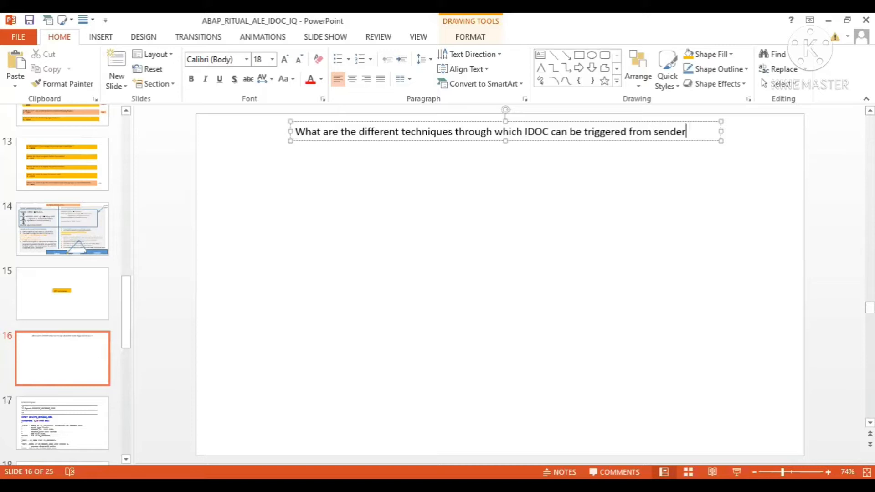
{"action": "type", "text": "system"}
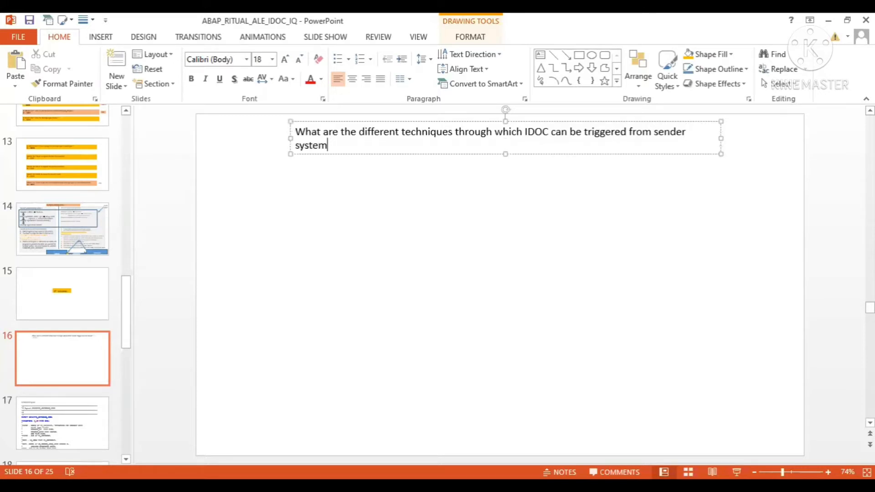
{"action": "type", "text": "?"}
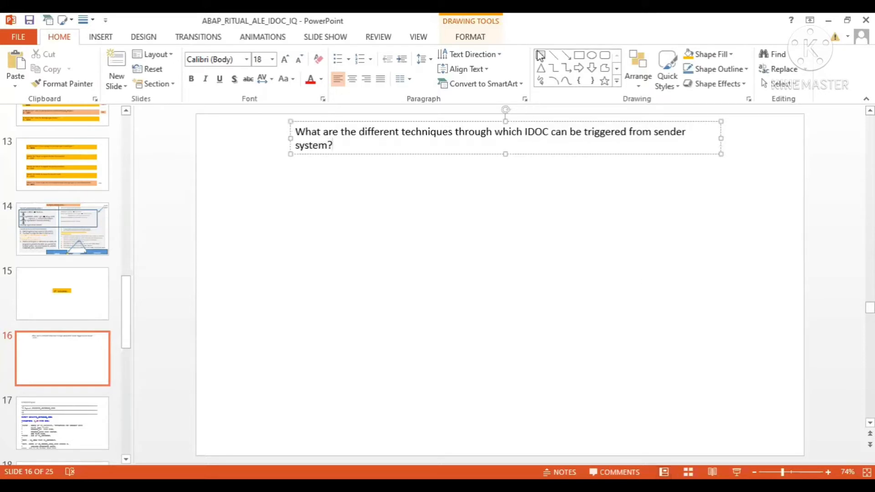
Step: Draw a text box below the question reading 'Ans. 1. Using the normal report/FM'
{"action": "left_click_drag", "start_coordinate": [360, 189], "coordinate": [730, 295]}
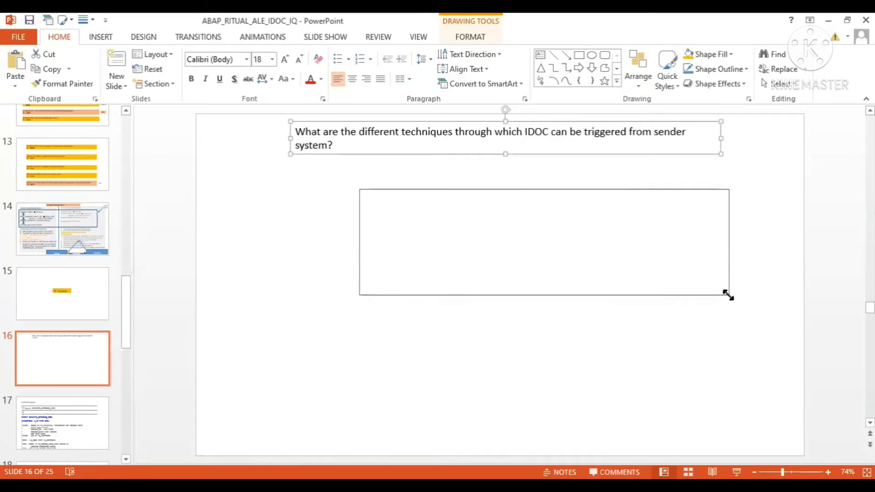
{"action": "type", "text": "Ans."}
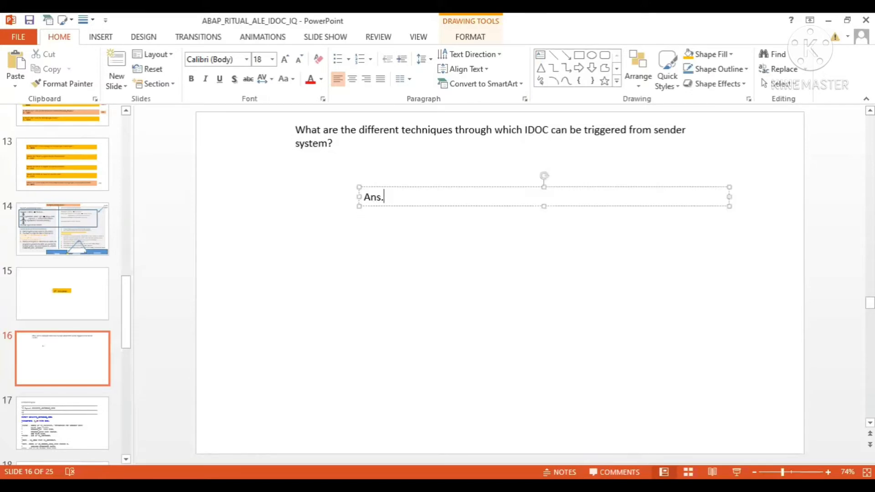
{"action": "type", "text": "1. Using the normal"}
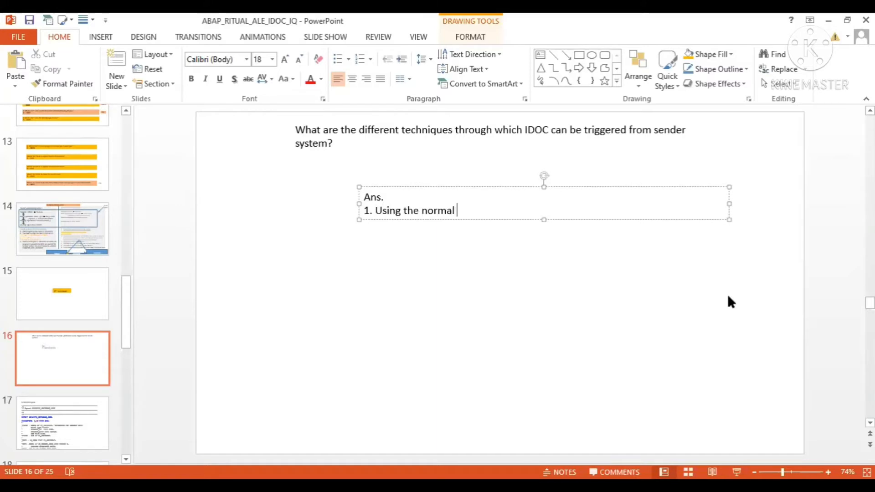
{"action": "type", "text": "report/"}
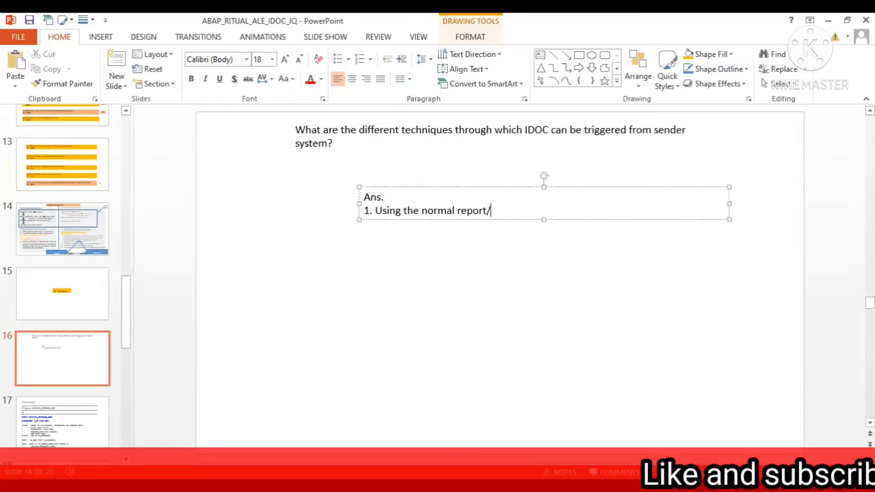
{"action": "type", "text": "FM"}
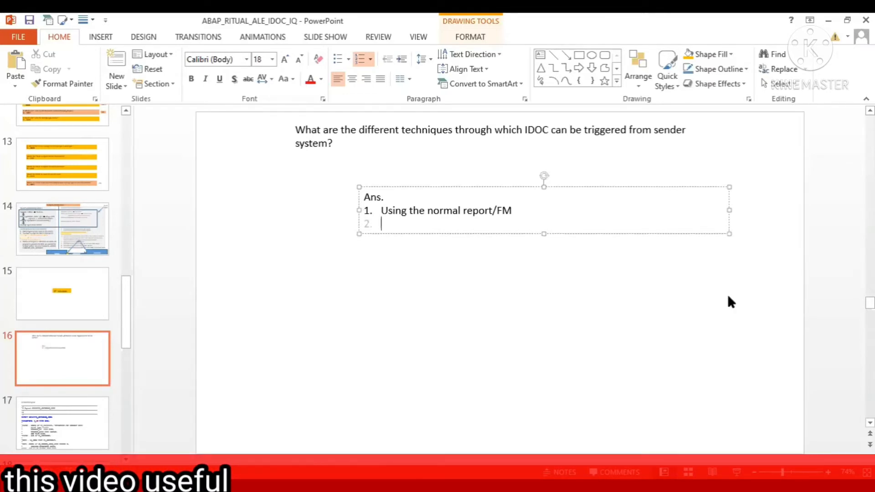
Step: Add list items '2. Using the Message Control' and '3. Using the Change Pointer'
{"action": "type", "text": "Using the Message C"}
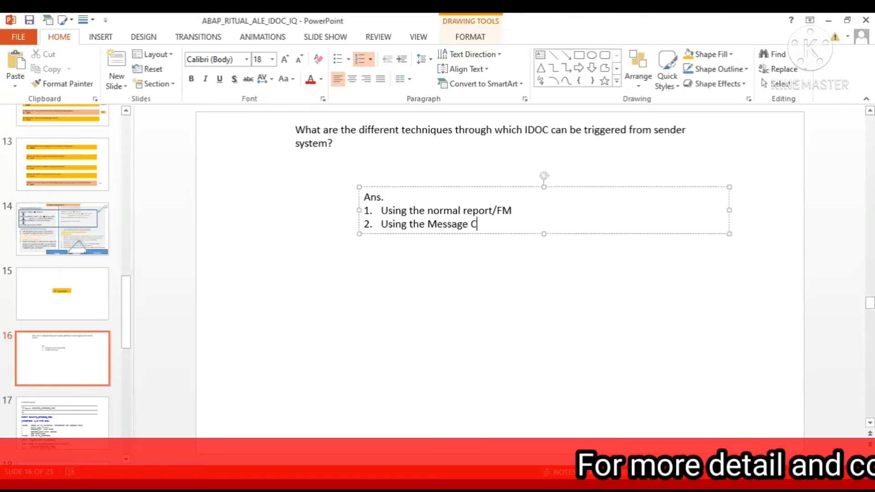
{"action": "type", "text": "ontrol"}
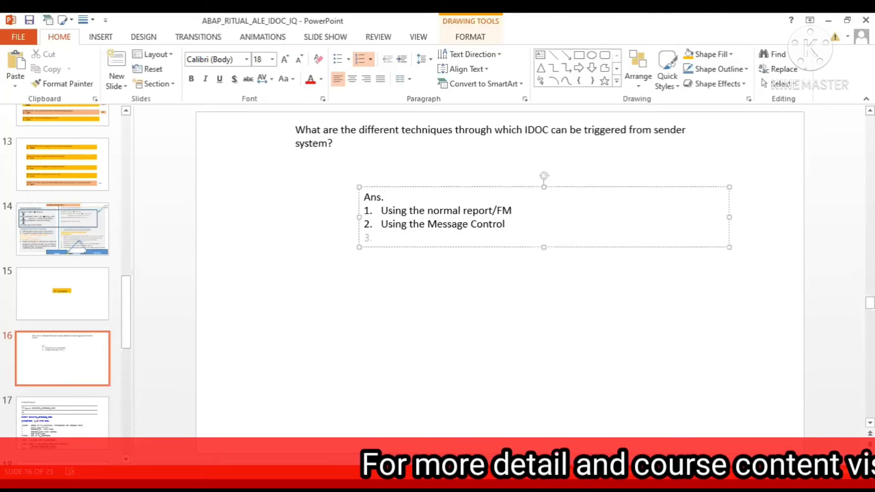
{"action": "type", "text": "Using the"}
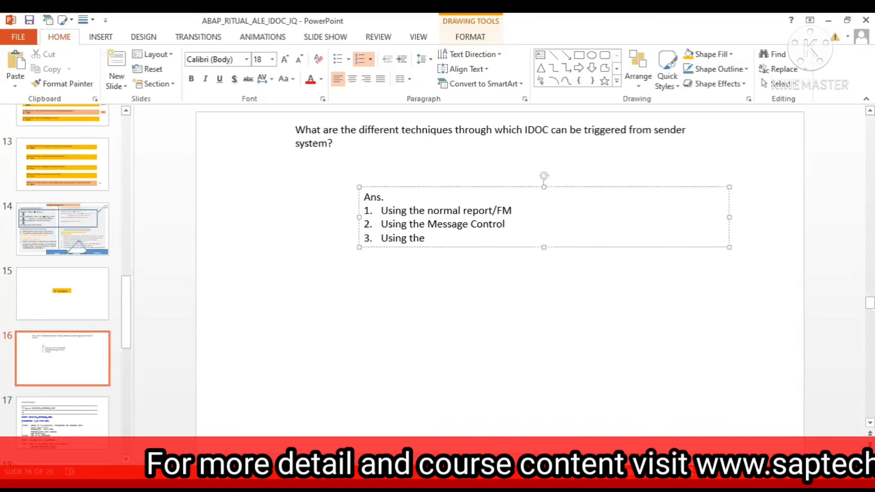
{"action": "type", "text": "Change Pointer"}
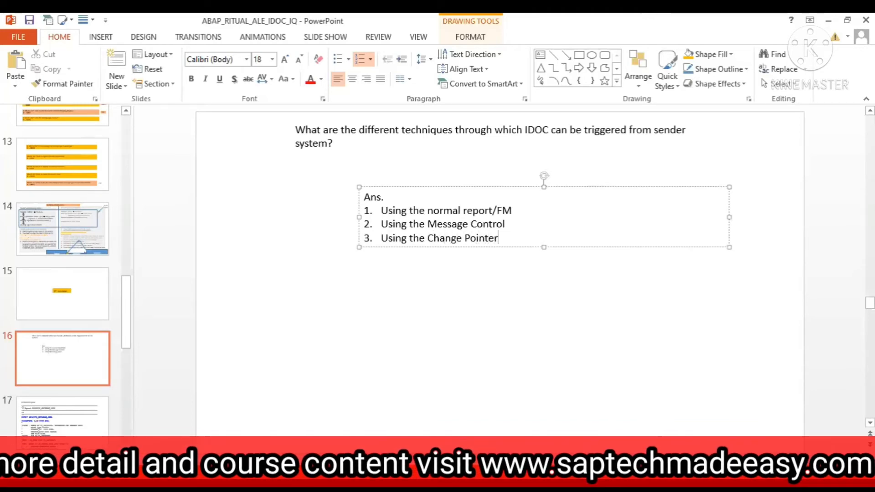